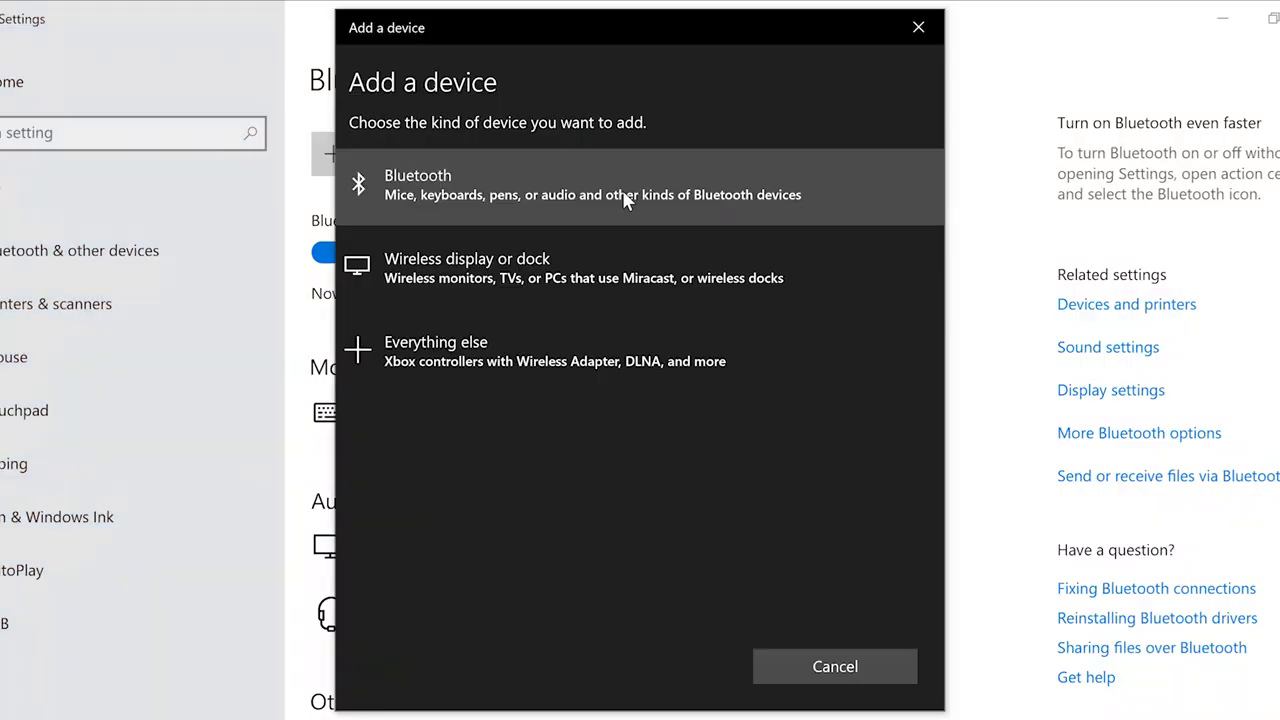
# - Cancel the Add a device dialog, leaving Bluetooth switched off
pyautogui.click(638, 185)
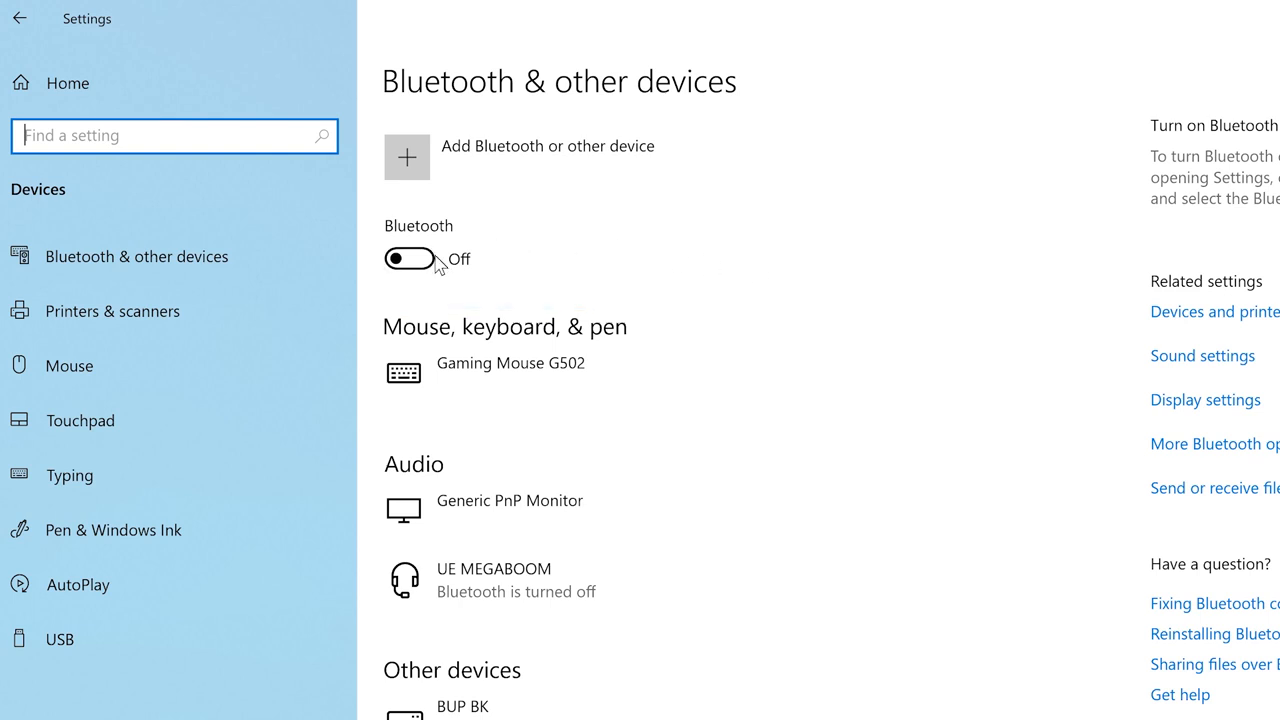
# - Turn Bluetooth on and pair the Bluetooth headset for voice and music
pyautogui.click(409, 258)
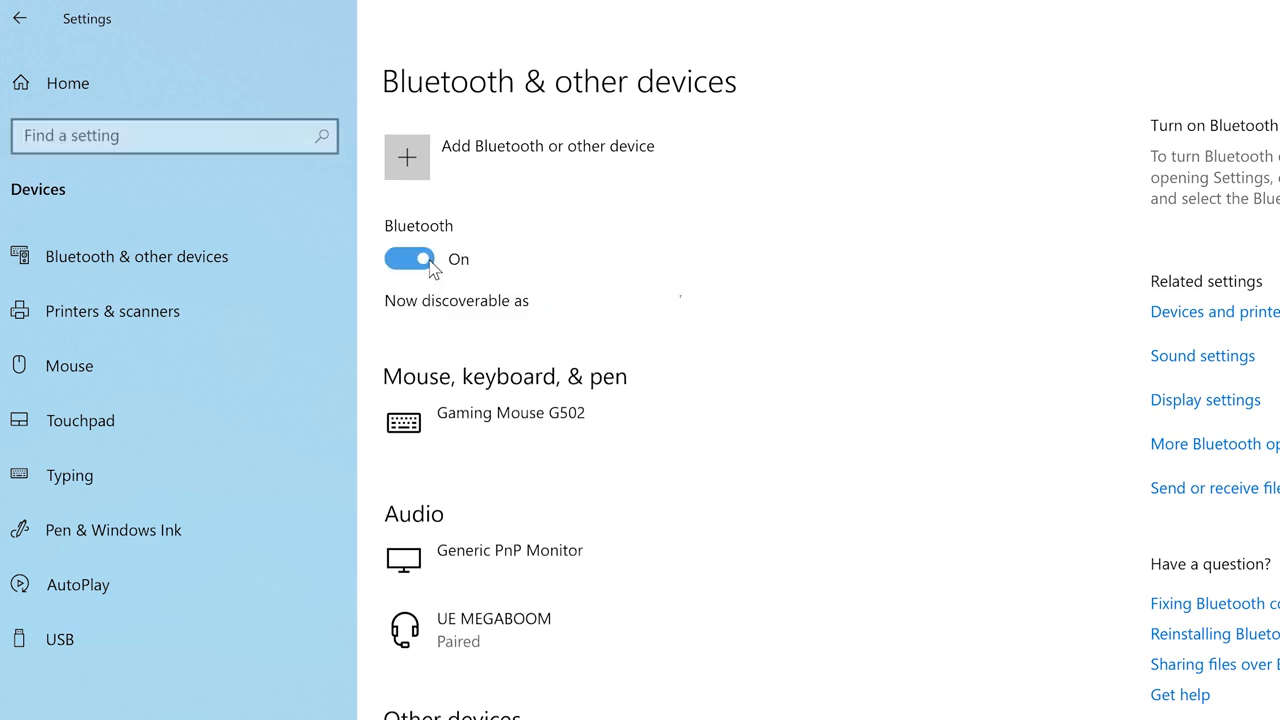
pyautogui.click(406, 157)
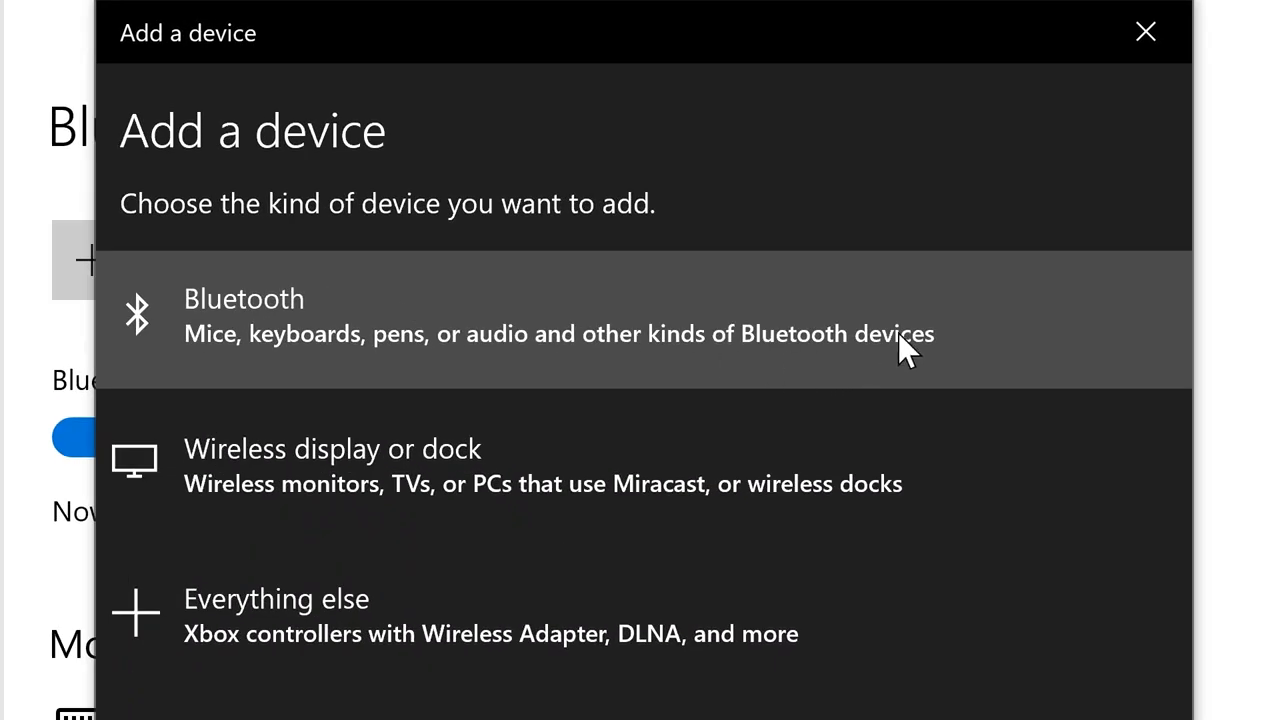
pyautogui.moveTo(995, 205)
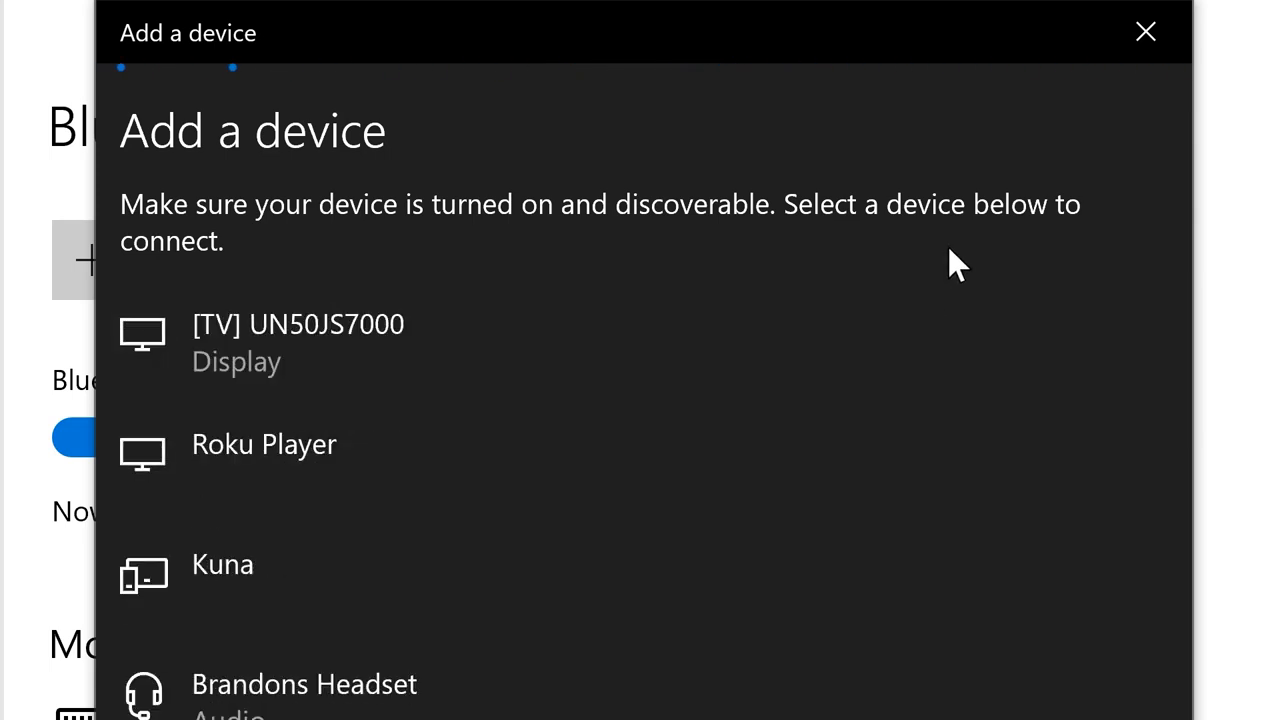
pyautogui.scroll(-3)
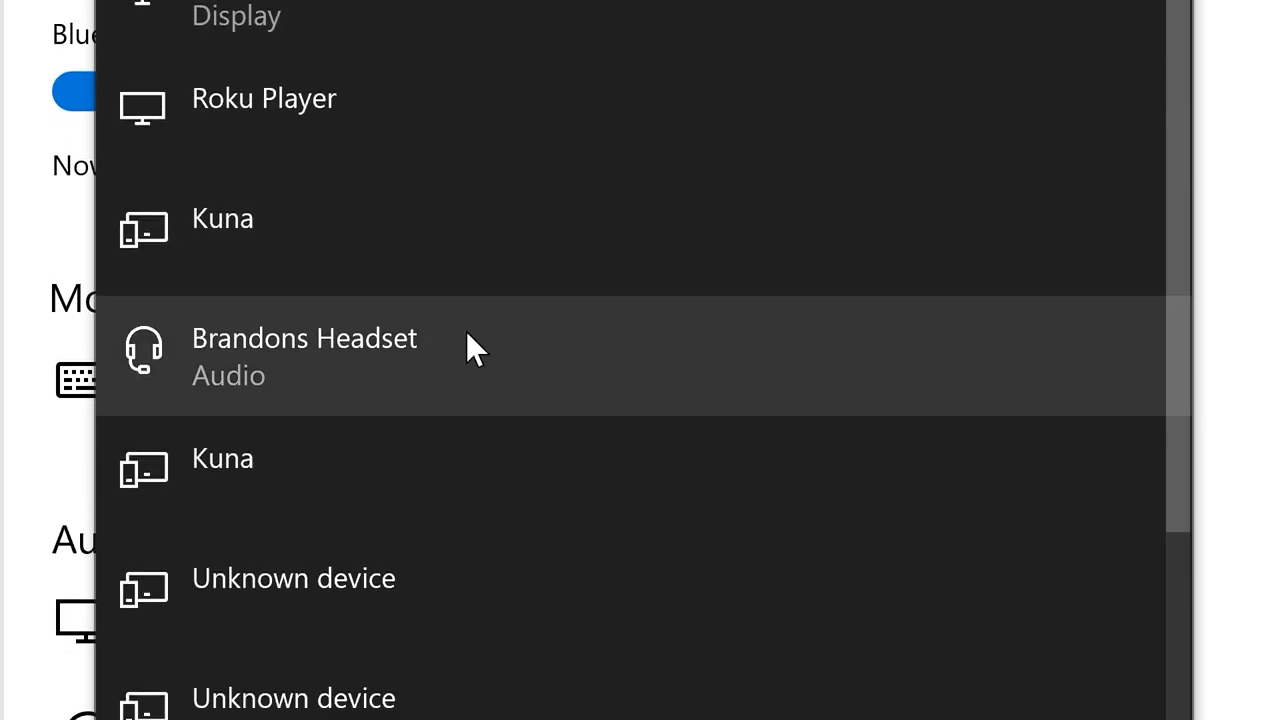
pyautogui.scroll(3)
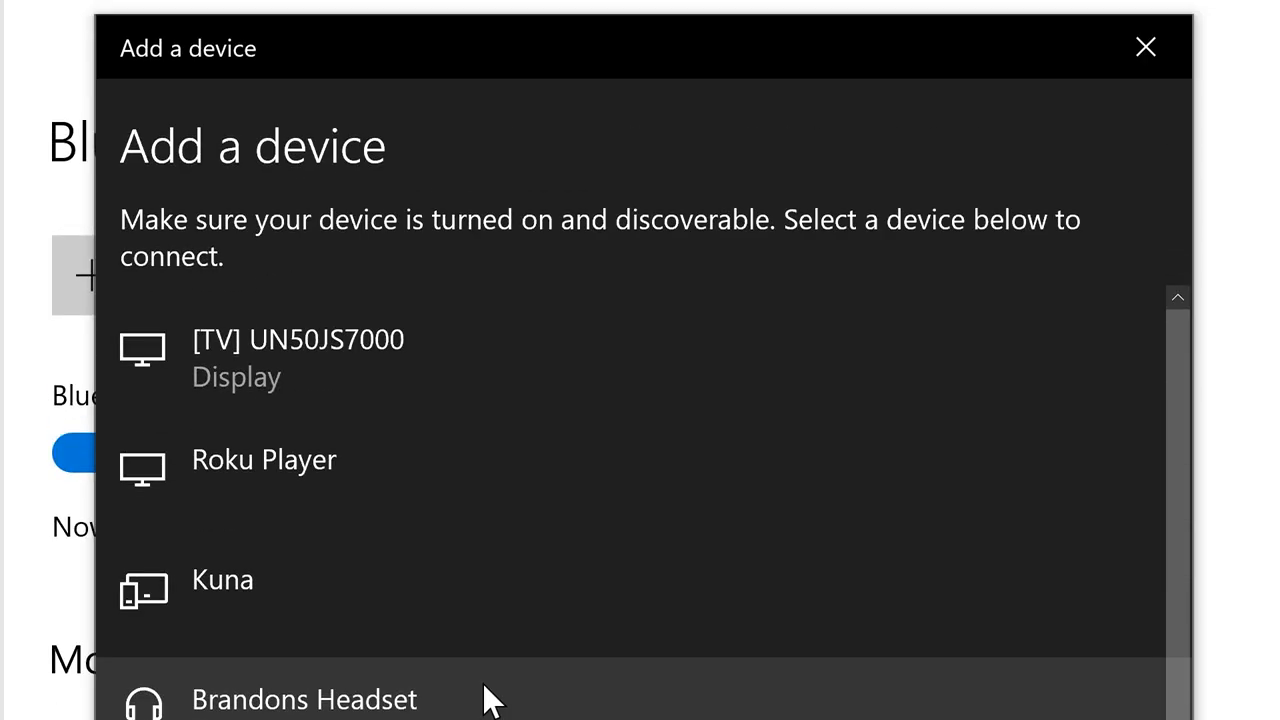
pyautogui.click(304, 695)
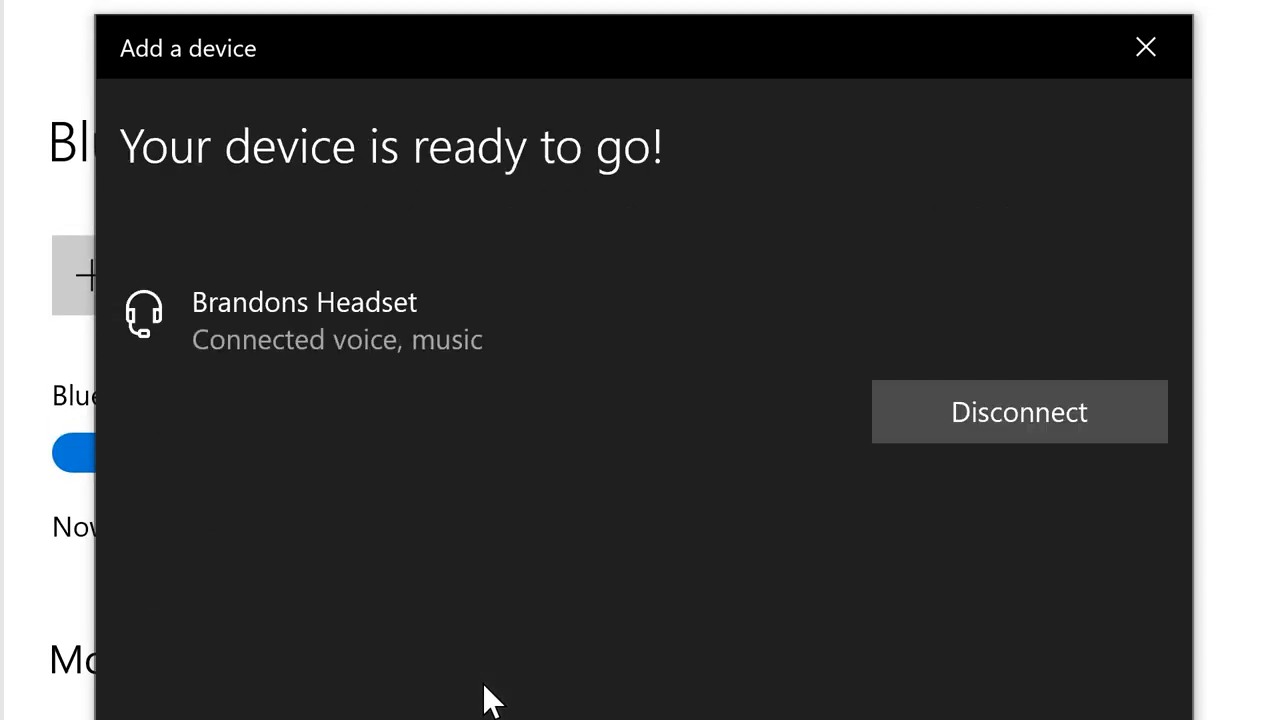
# - Close the pairing dialog with Done and return to the Settings home page
pyautogui.click(1145, 47)
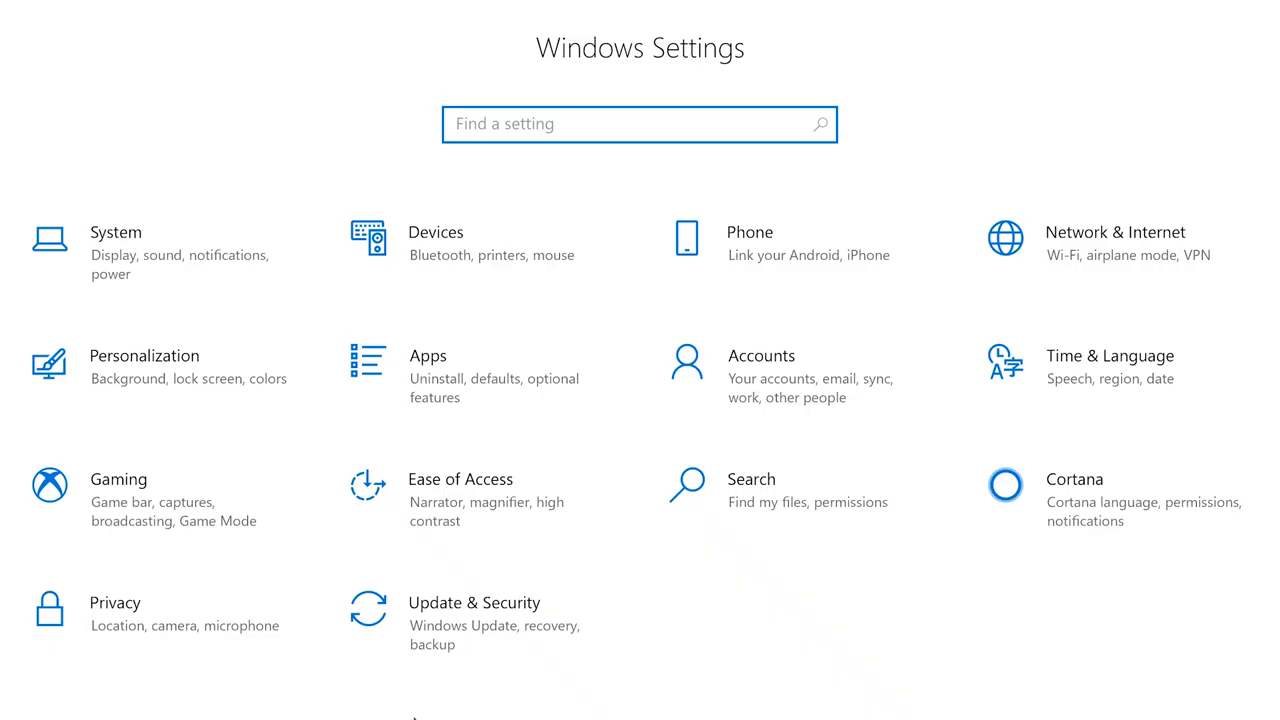
# - In Privacy > Microphone, allow apps microphone access and turn Skype's access on
pyautogui.click(115, 602)
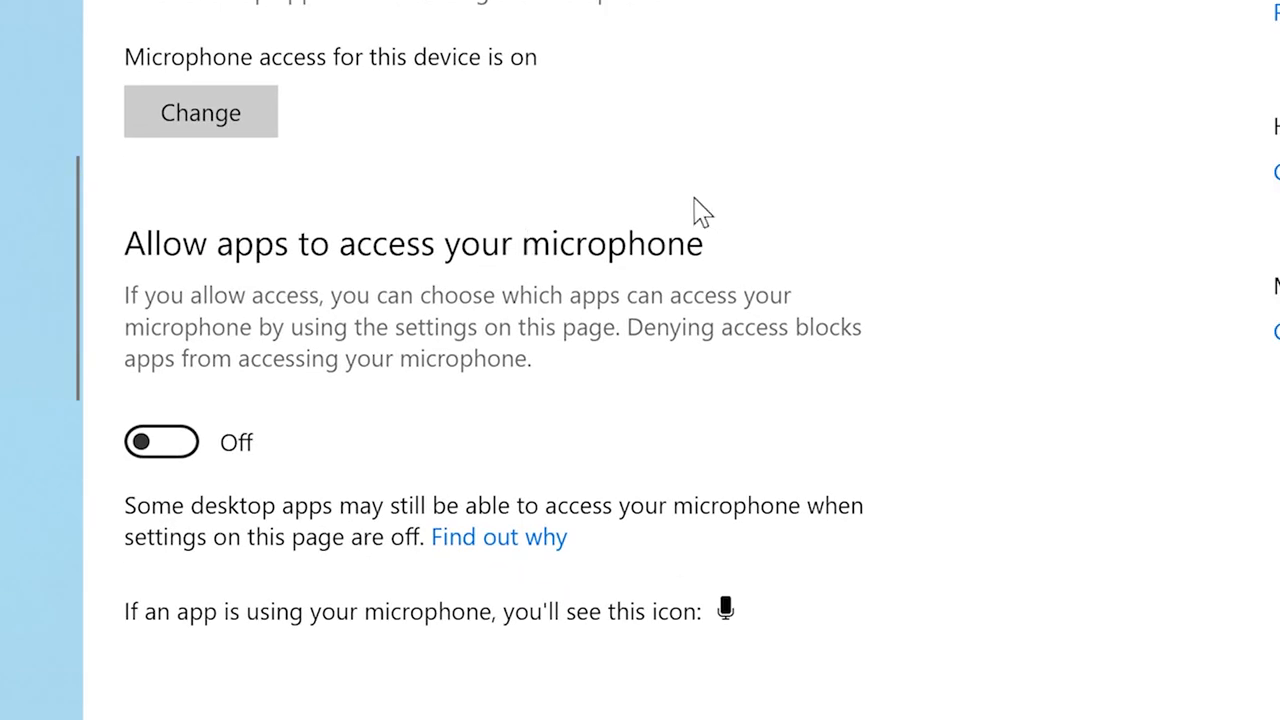
pyautogui.click(161, 441)
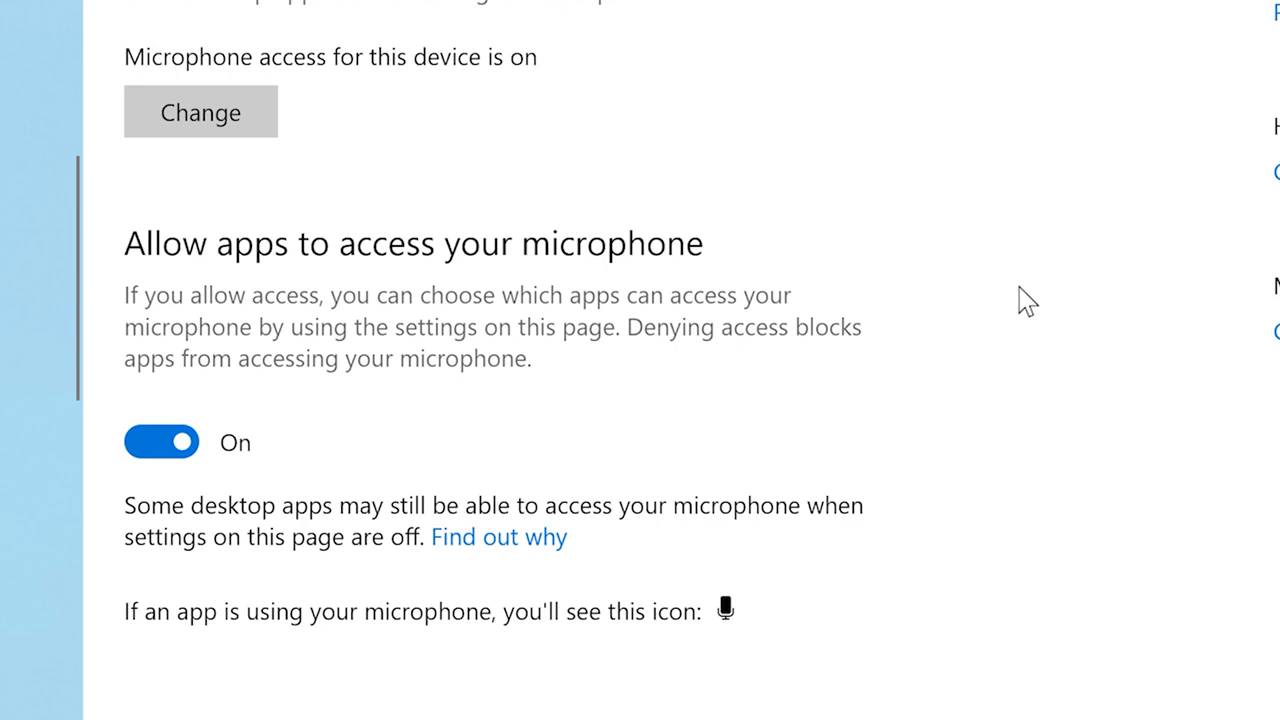
pyautogui.scroll(-3)
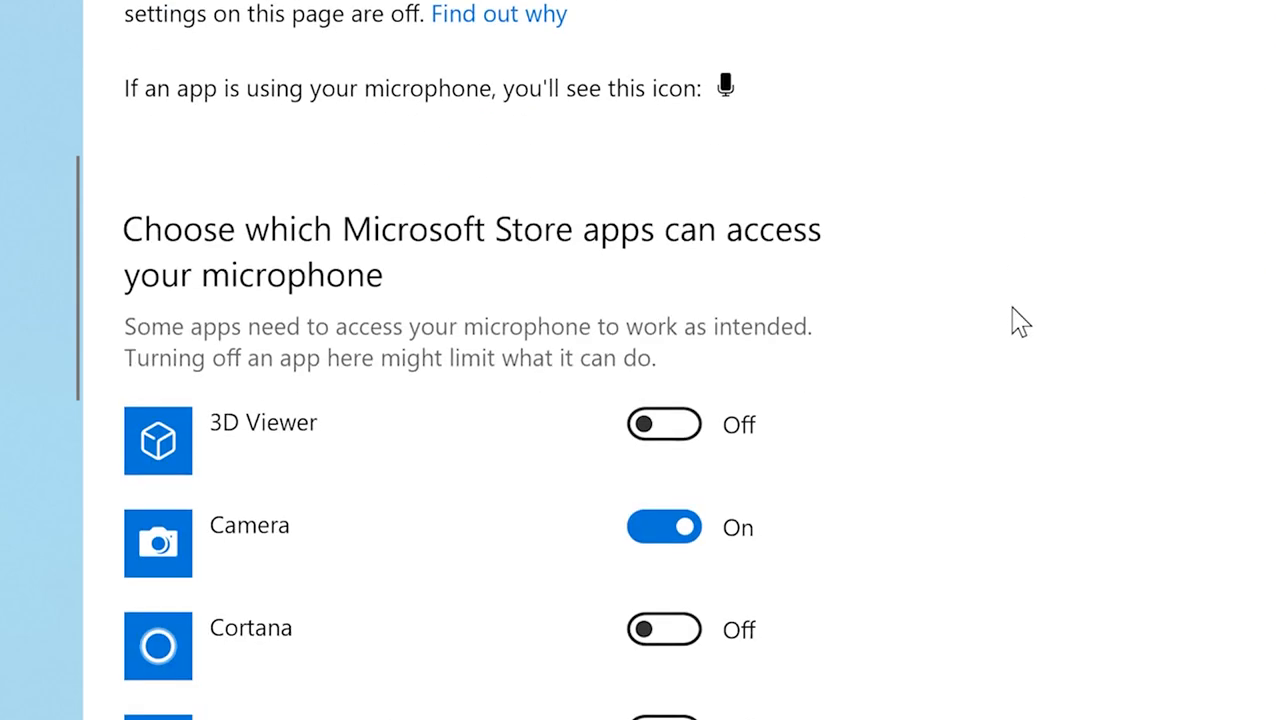
pyautogui.scroll(-3)
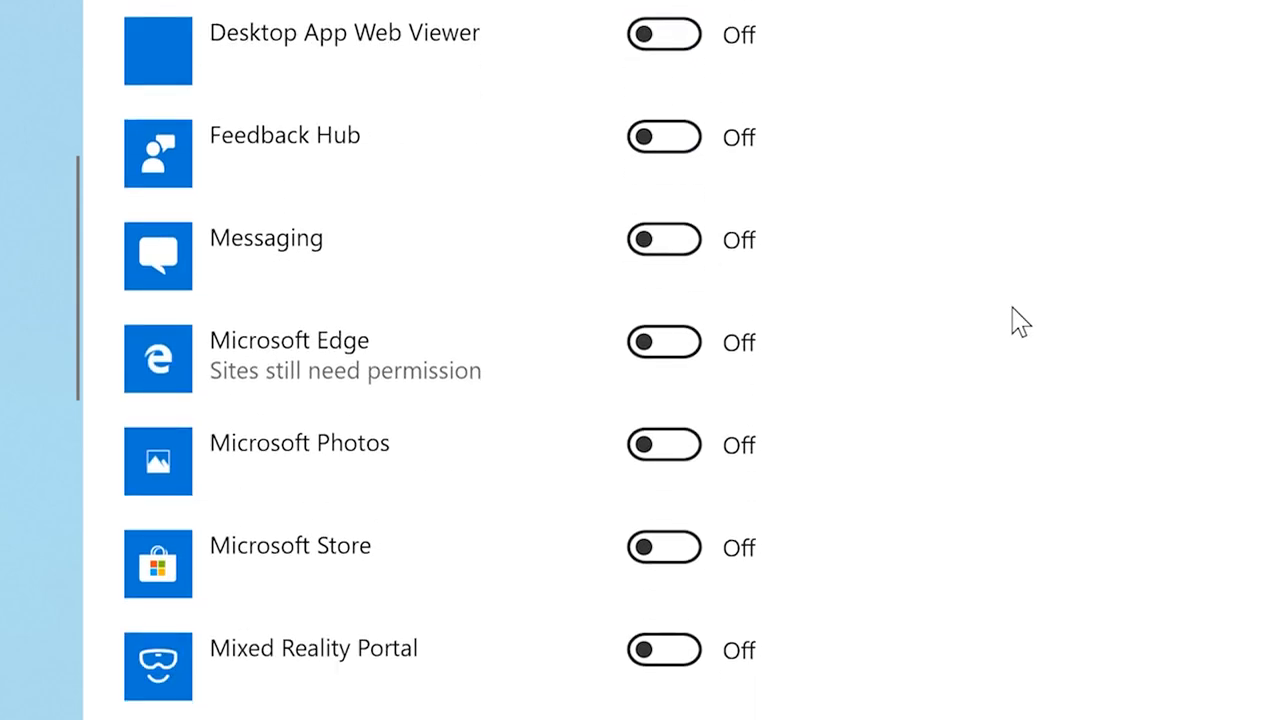
pyautogui.scroll(-3)
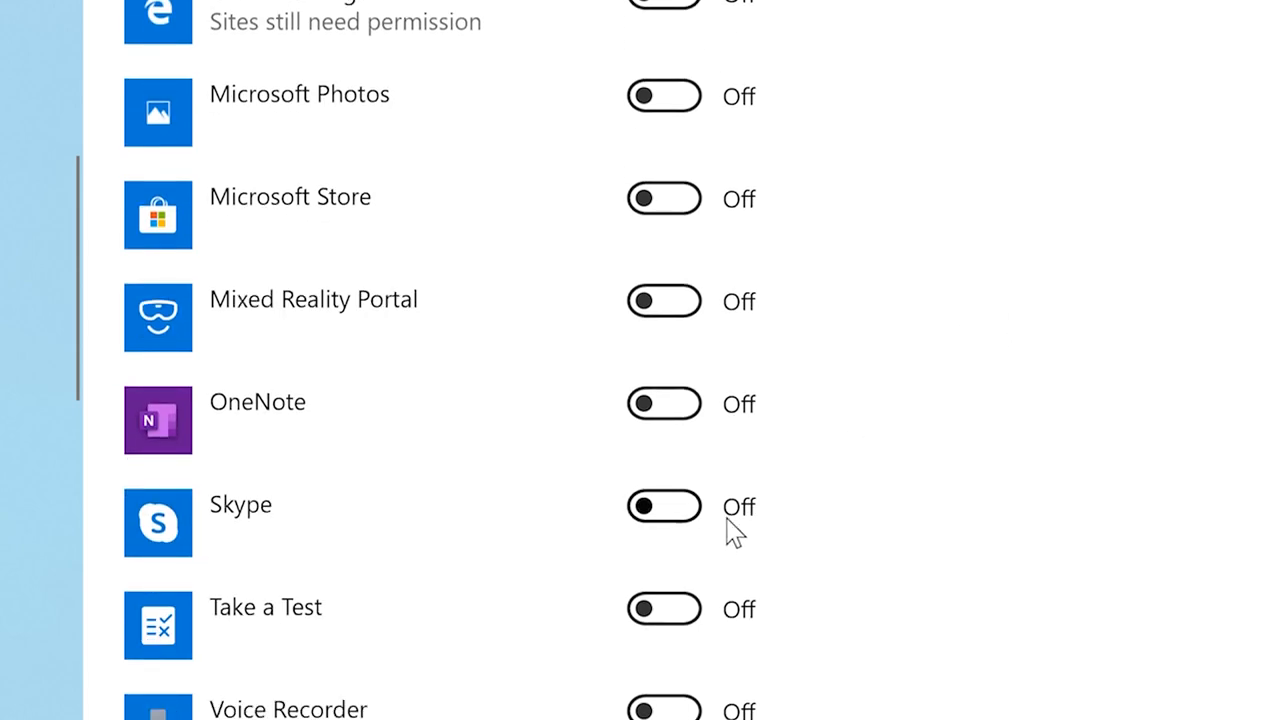
pyautogui.click(663, 505)
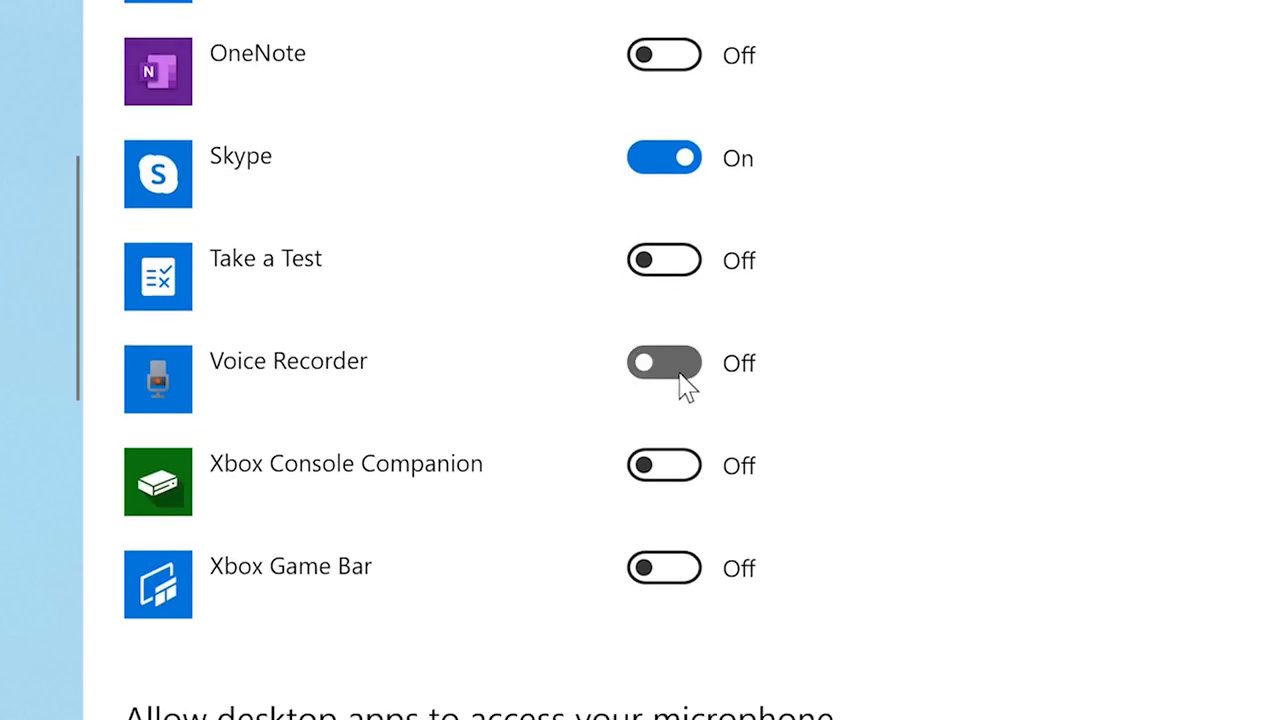
pyautogui.scroll(-3)
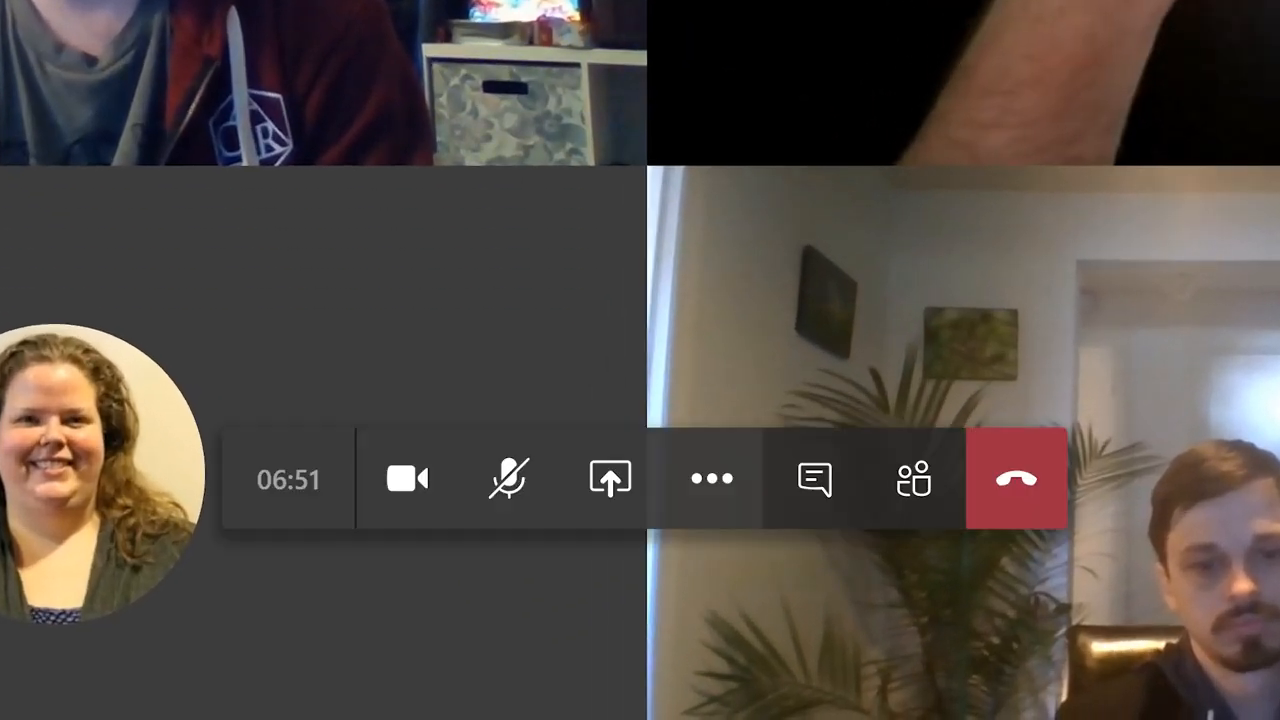
# - Leave the Teams call for the Lenovo Vantage page in Microsoft Store
pyautogui.click(508, 477)
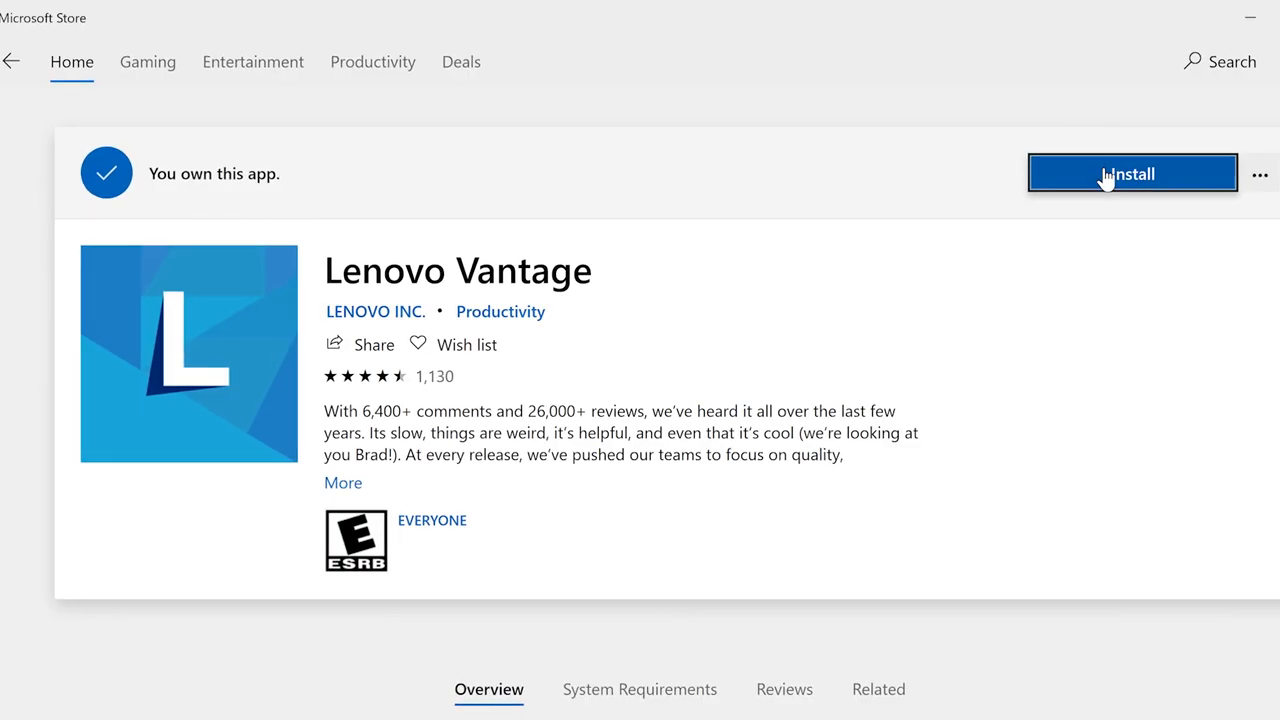
# - Launch Lenovo Vantage and open its dashboard's Quick settings with microphone and camera on
pyautogui.click(1131, 173)
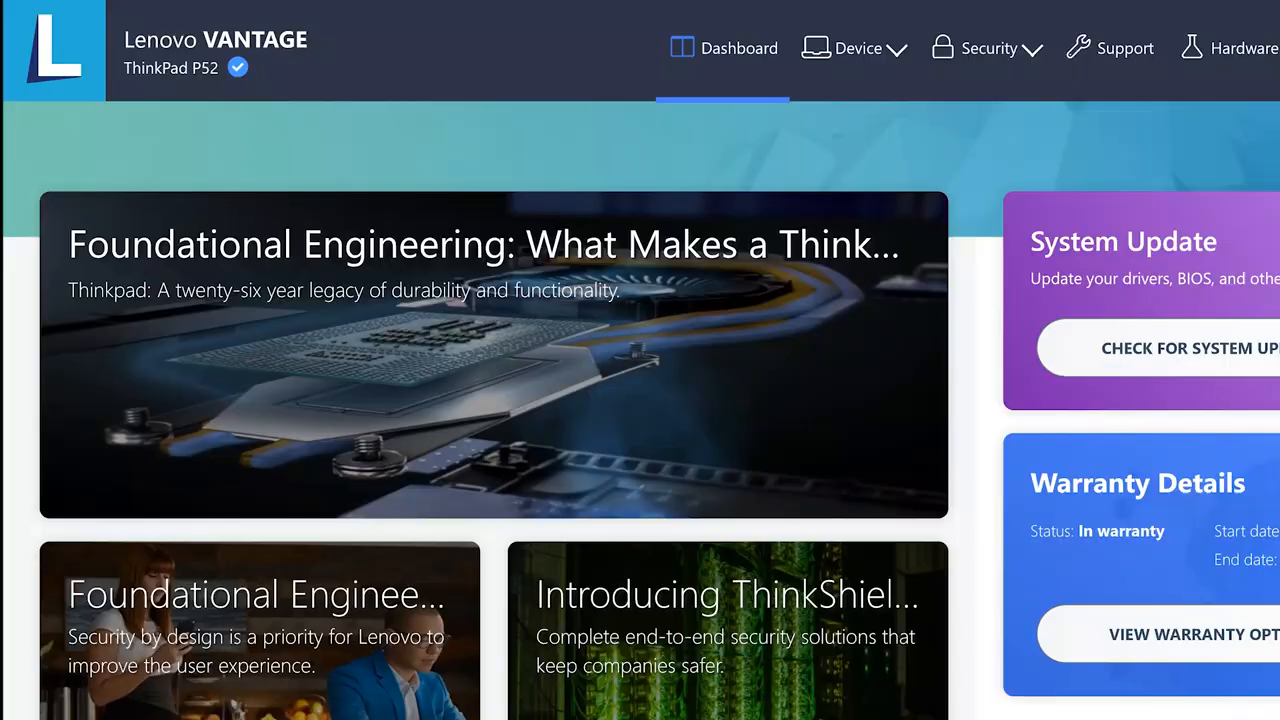
pyautogui.click(857, 47)
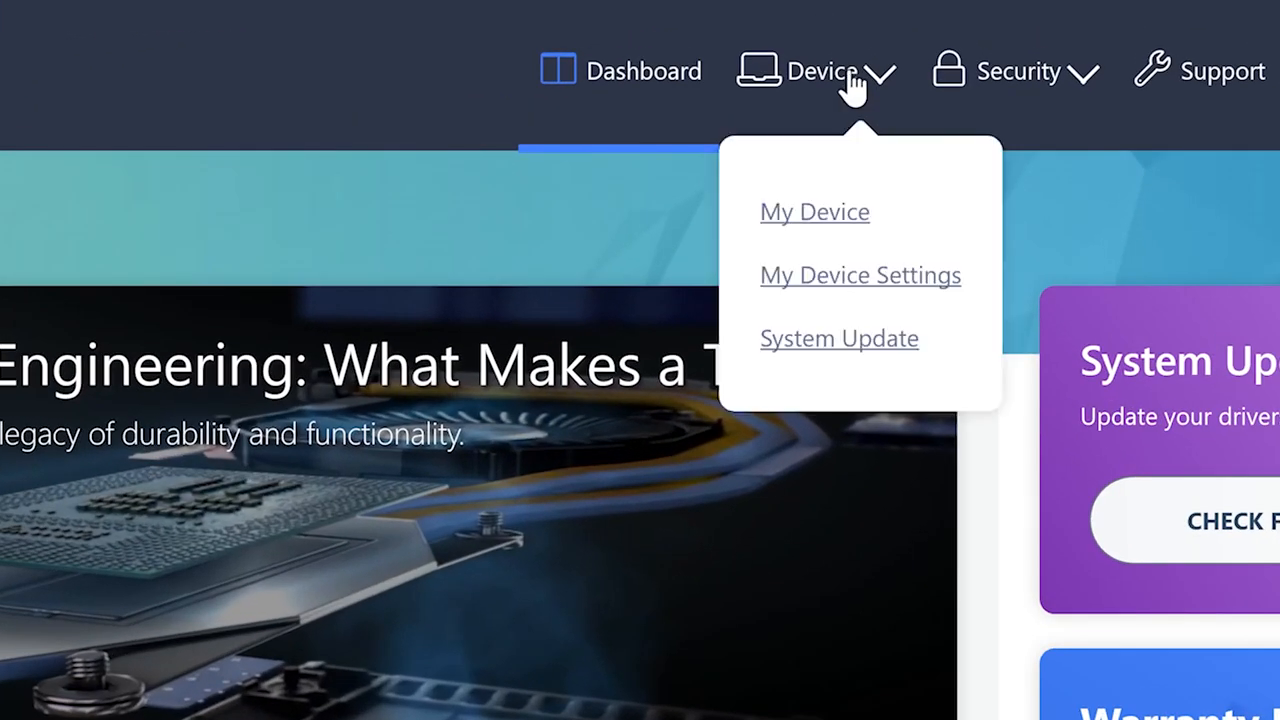
pyautogui.click(867, 275)
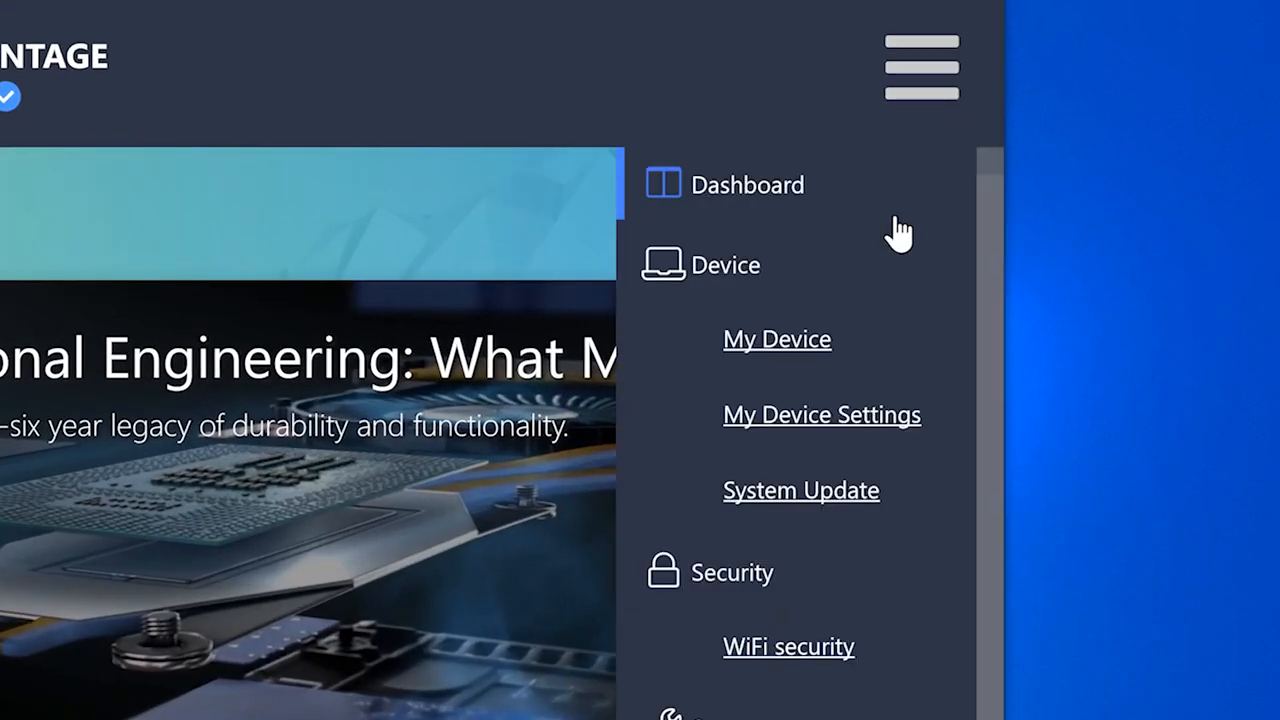
pyautogui.click(821, 414)
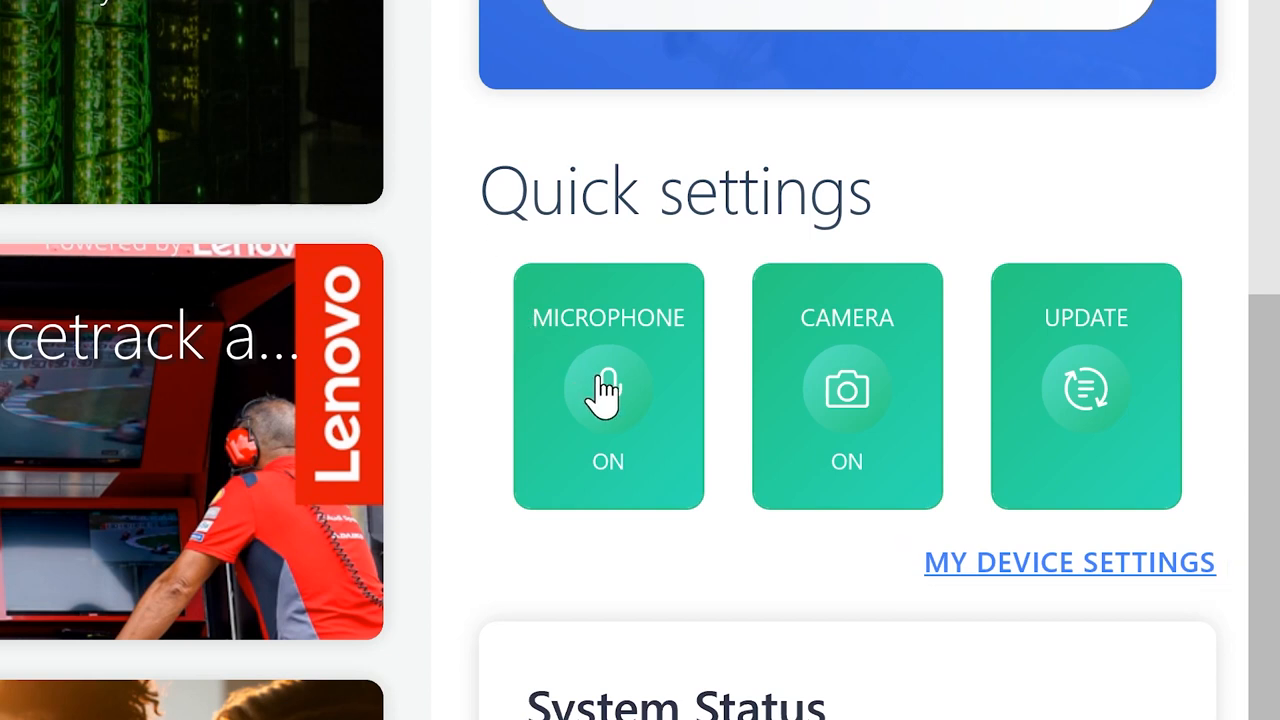
pyautogui.moveTo(450, 165)
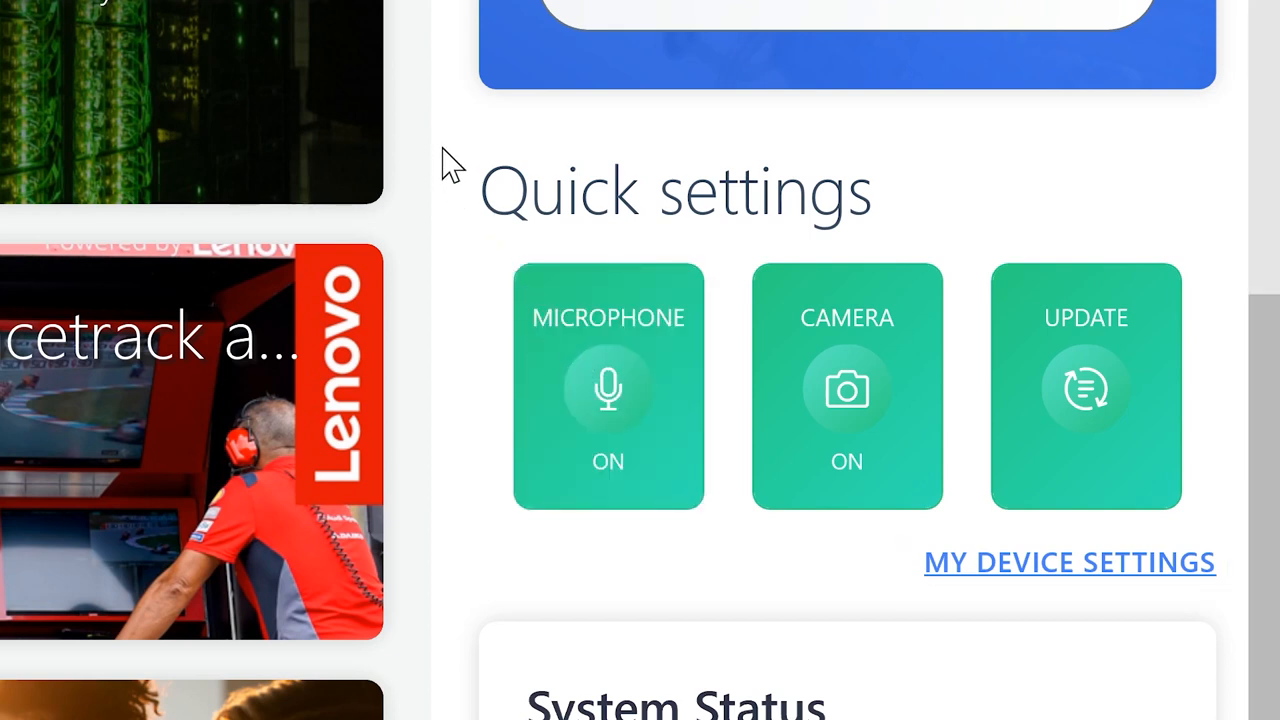
# - In Vantage Audio settings, turn off keyboard noise suppression and optimize the microphone for multiple voices
pyautogui.click(1068, 561)
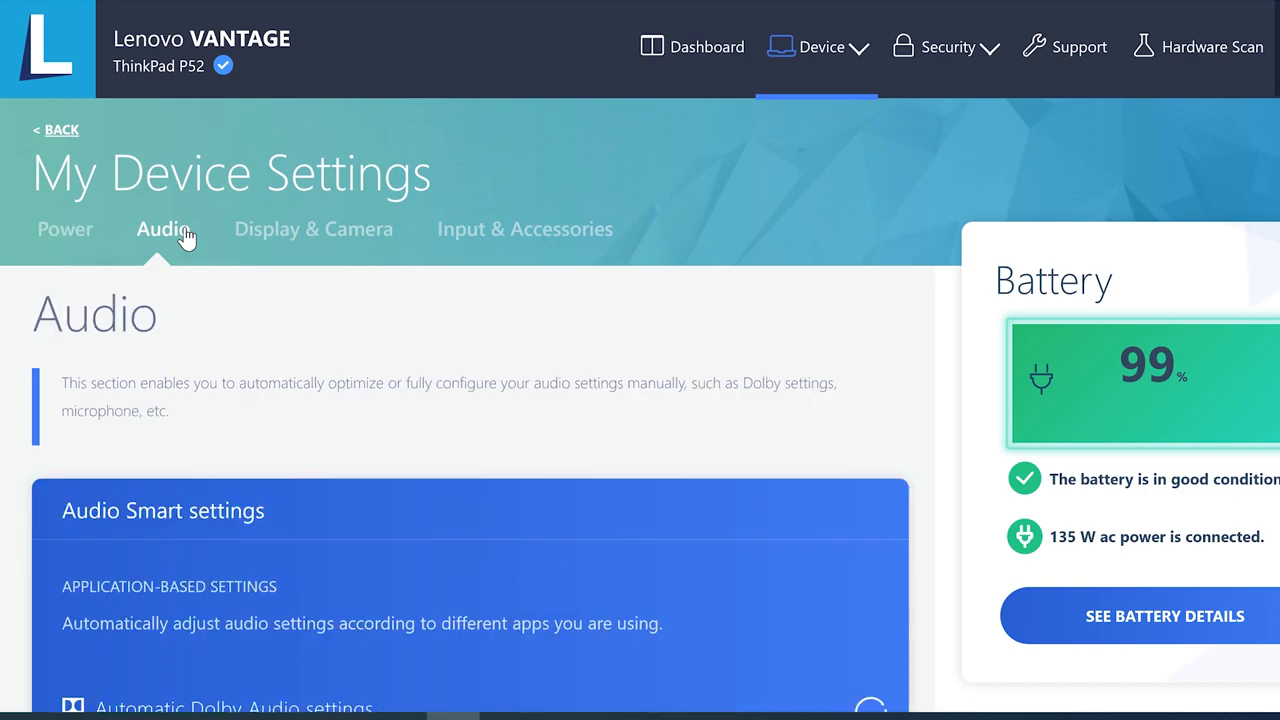
pyautogui.scroll(-3)
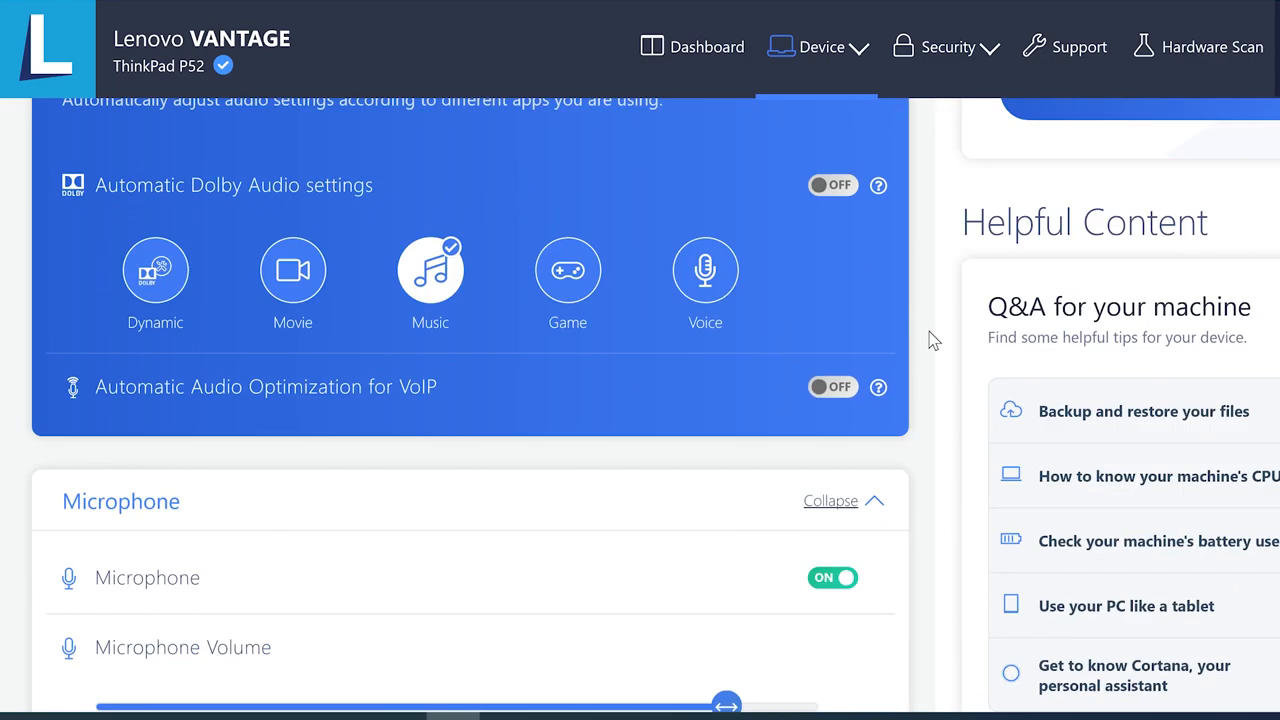
pyautogui.scroll(-3)
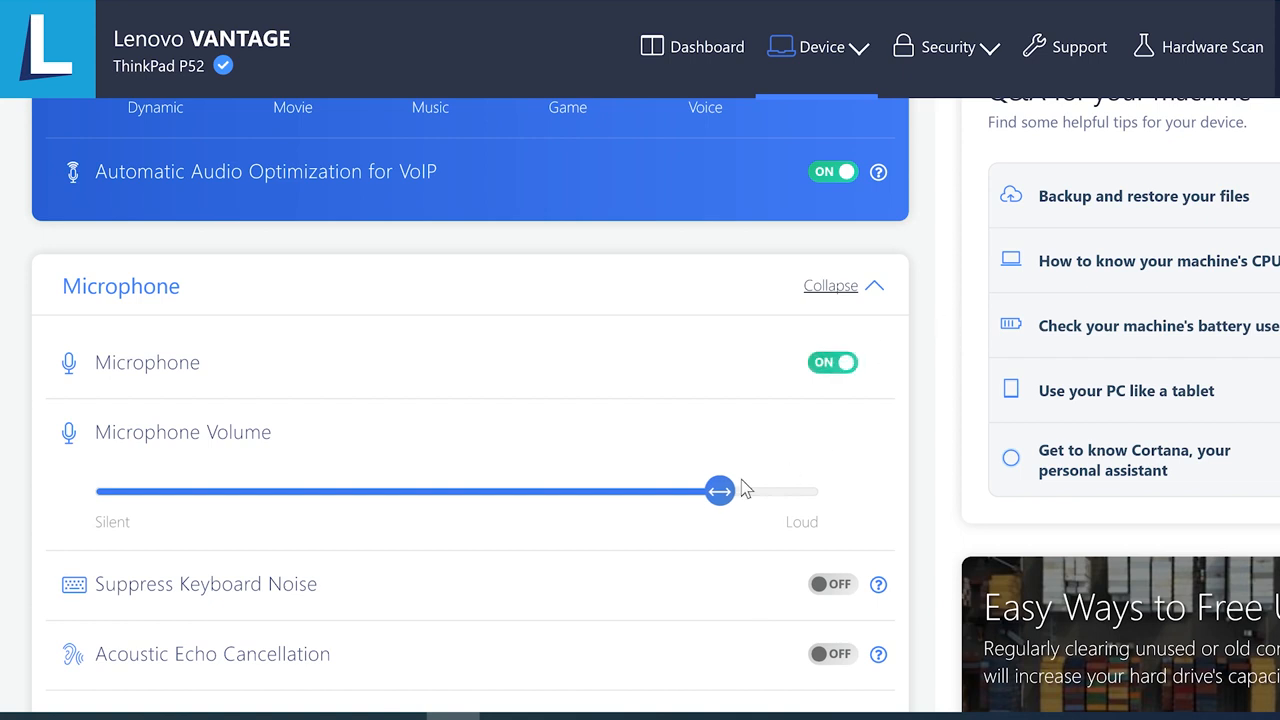
pyautogui.scroll(-3)
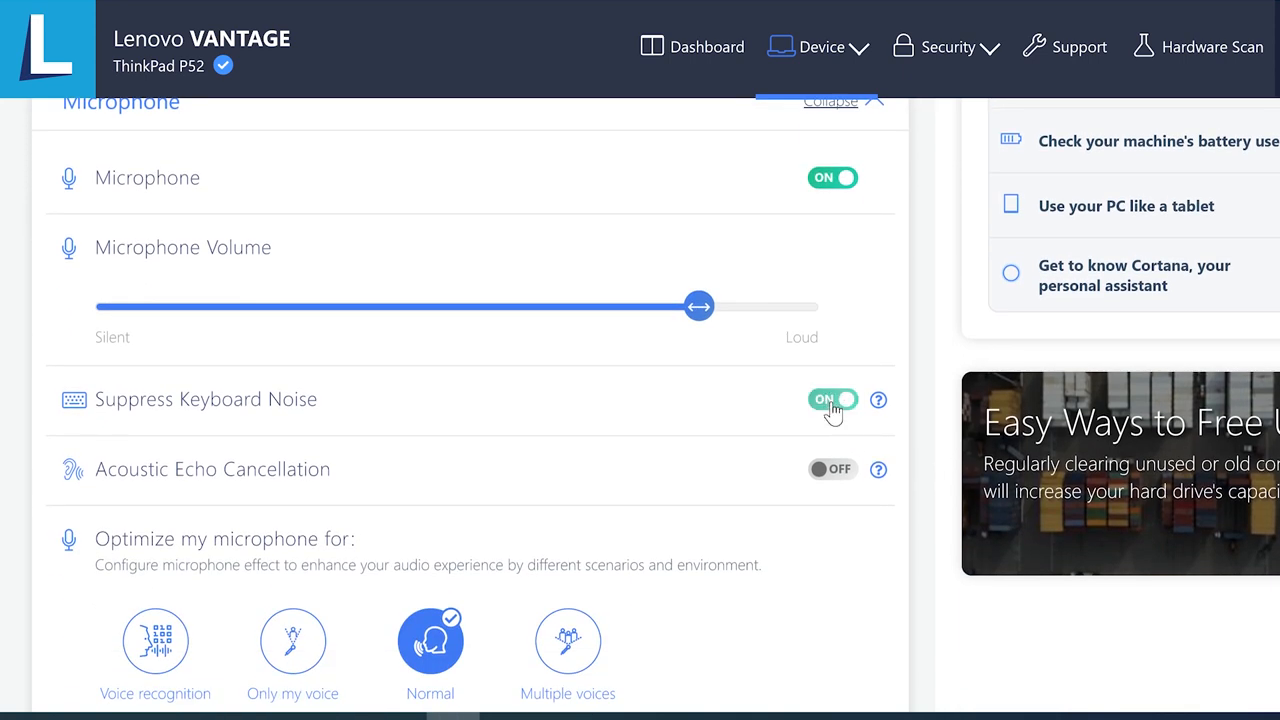
pyautogui.click(832, 399)
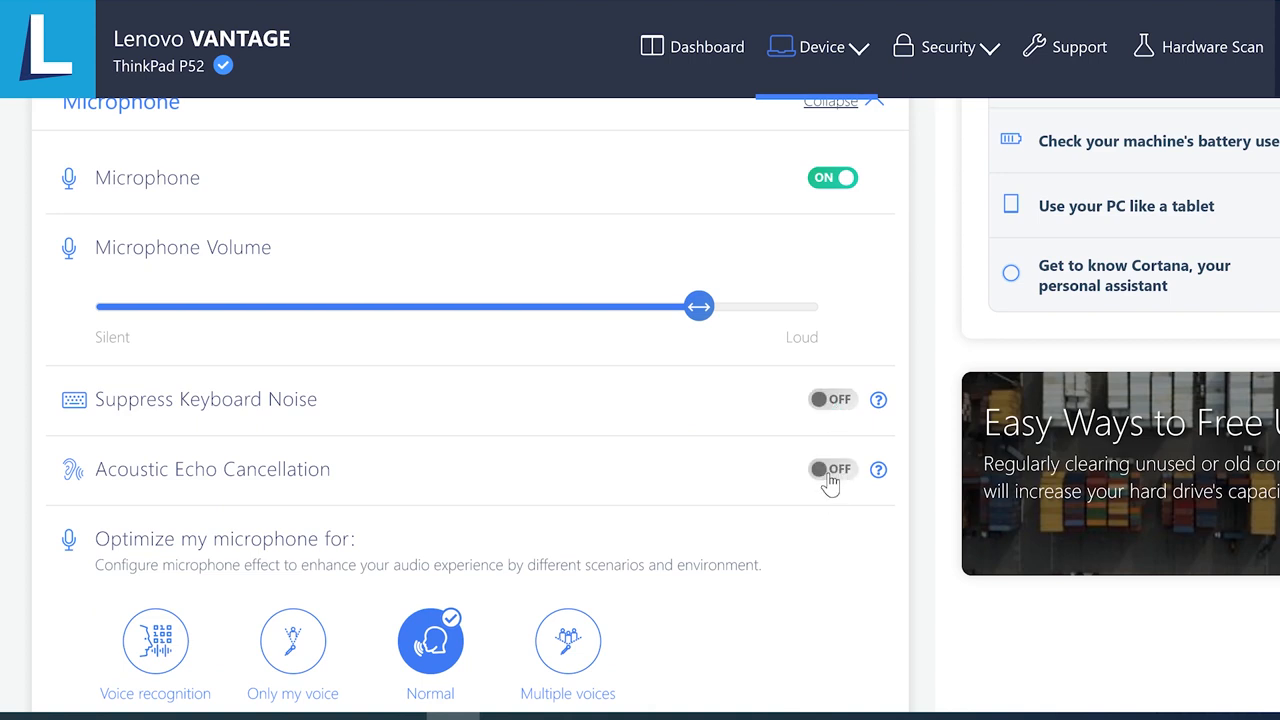
pyautogui.scroll(-3)
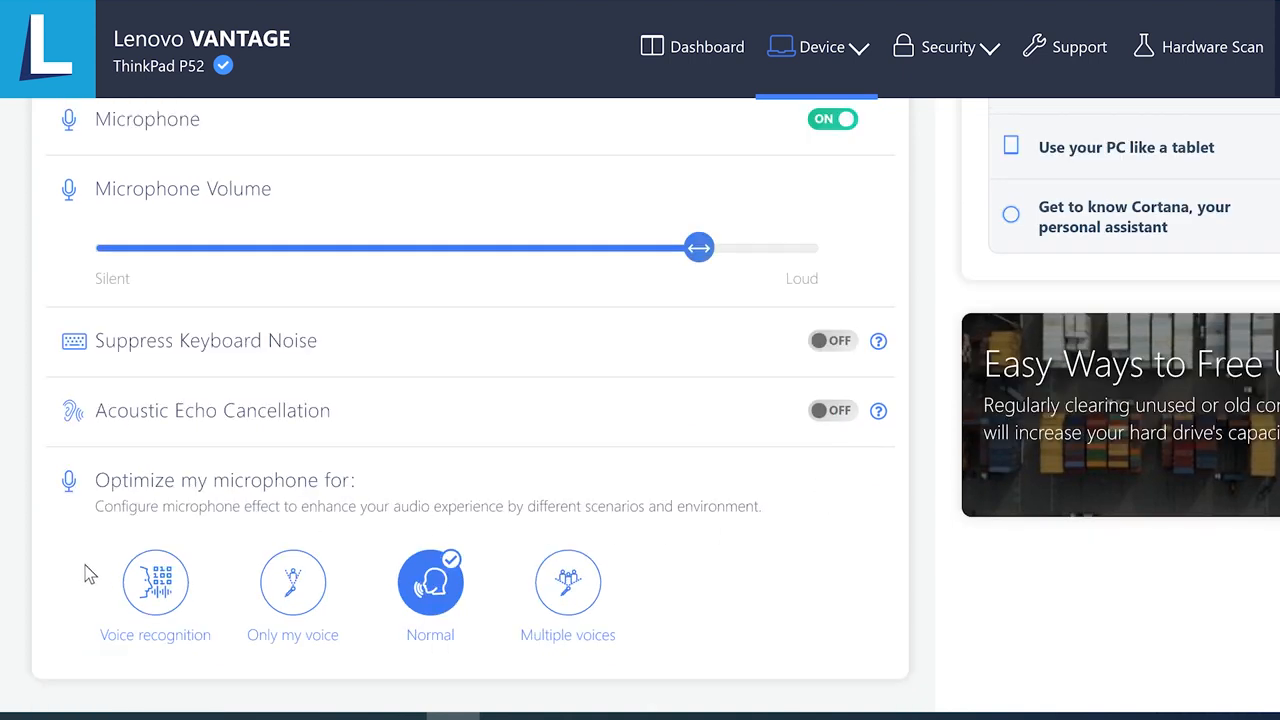
pyautogui.click(293, 583)
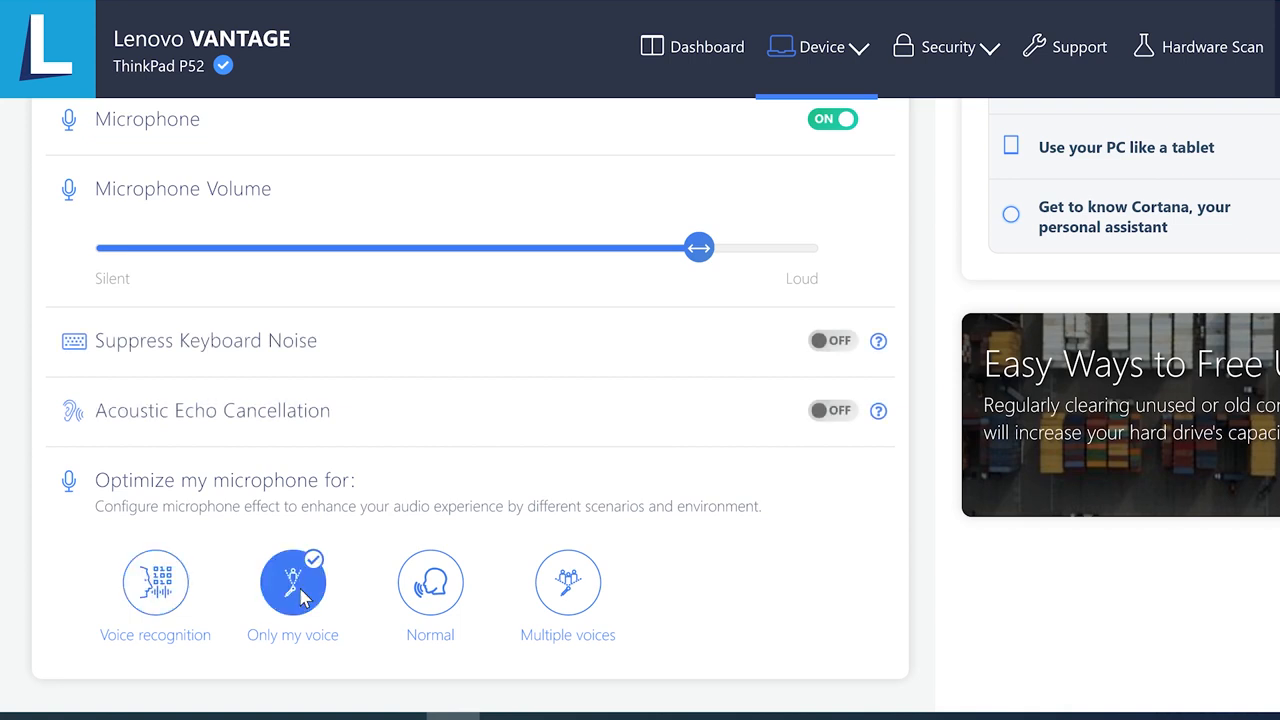
pyautogui.click(568, 582)
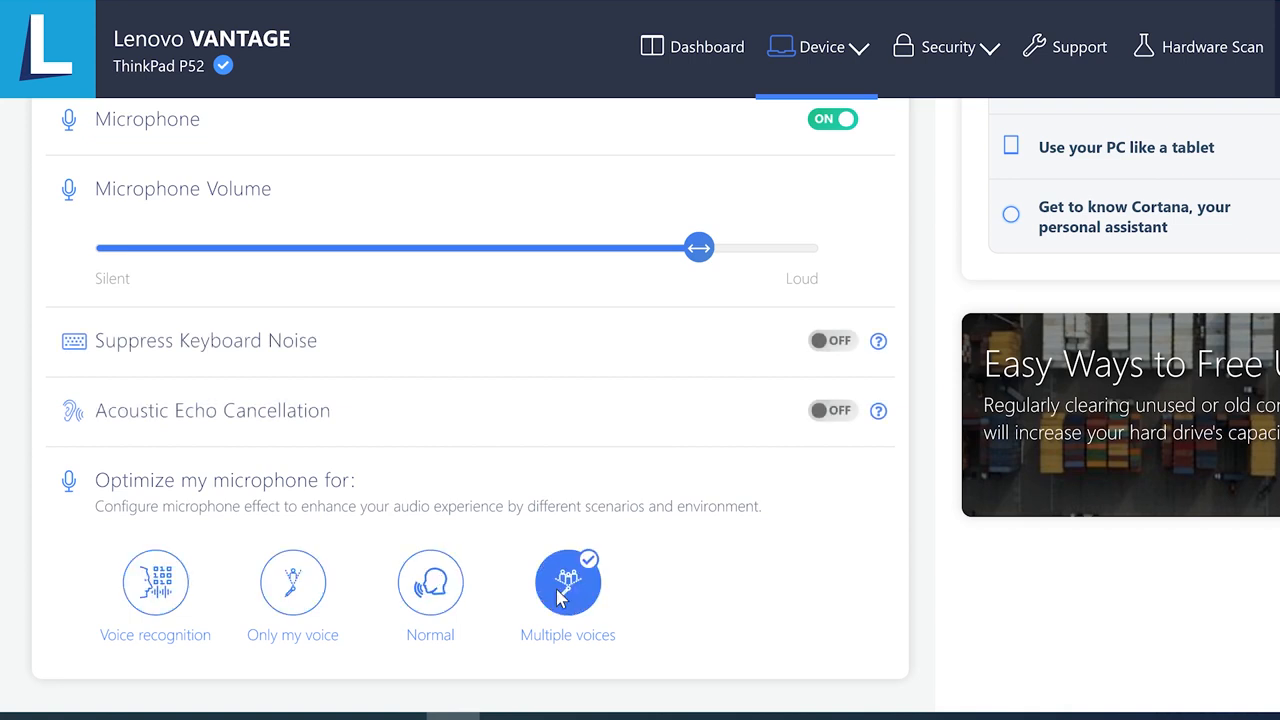